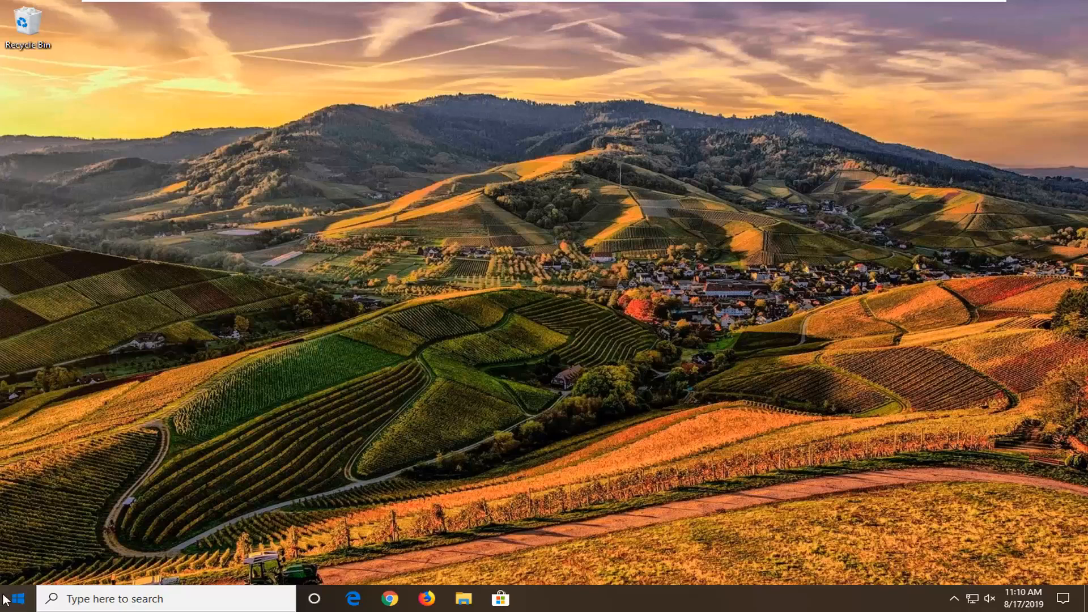
Step: Search the Start menu for regedit and launch Registry Editor from its options
click(10, 598)
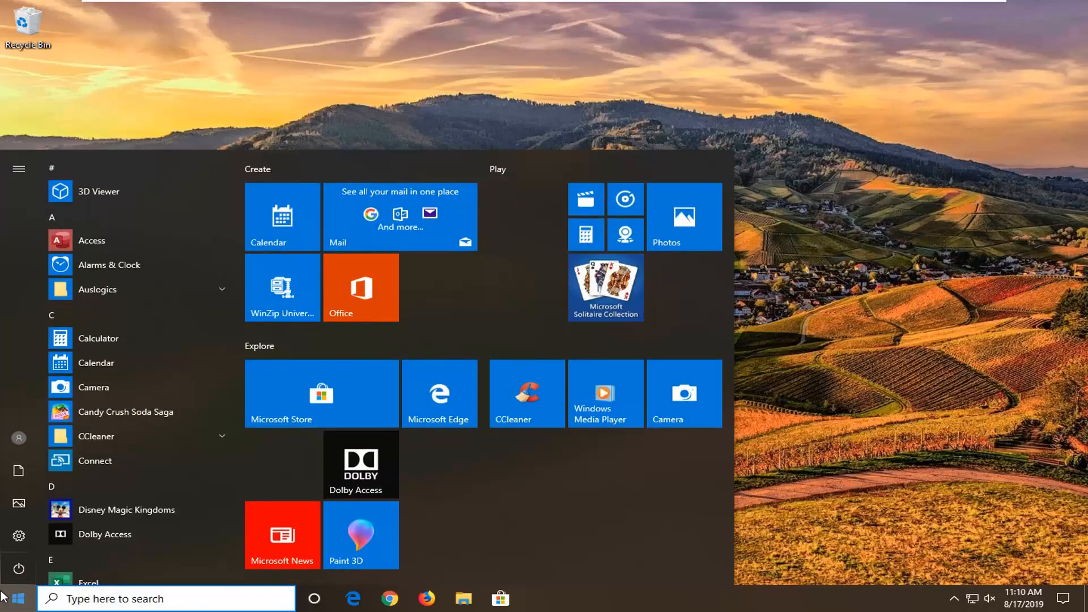
text(r)
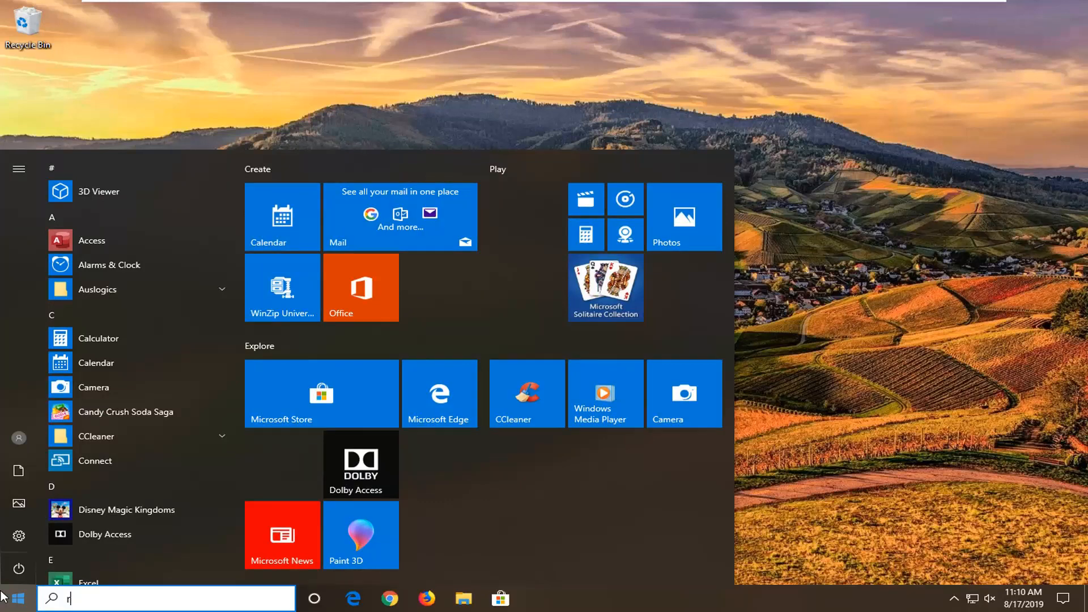
text(regedit)
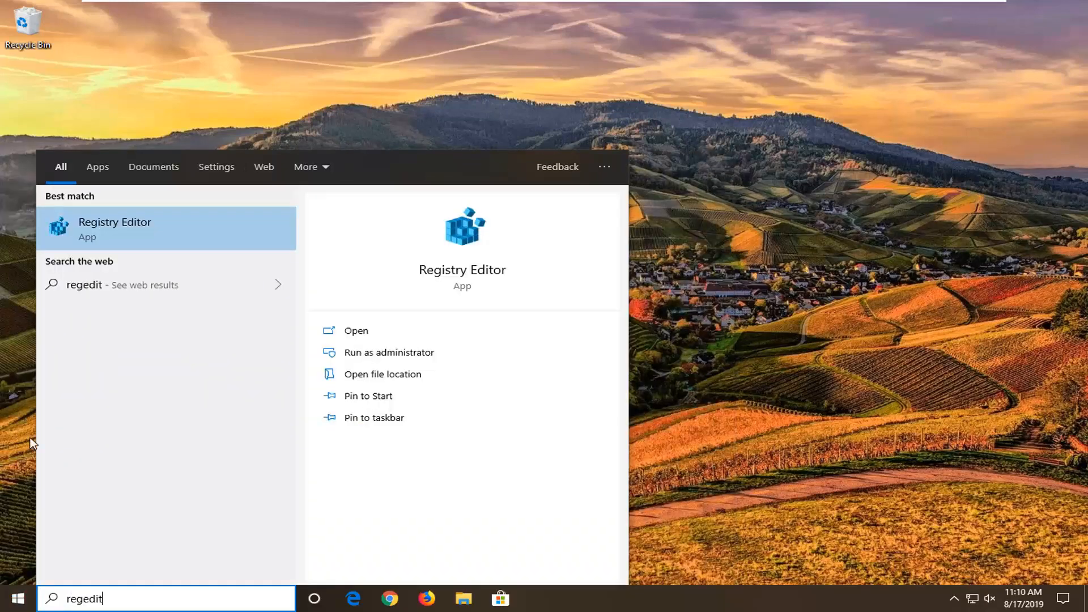
right_click(115, 228)
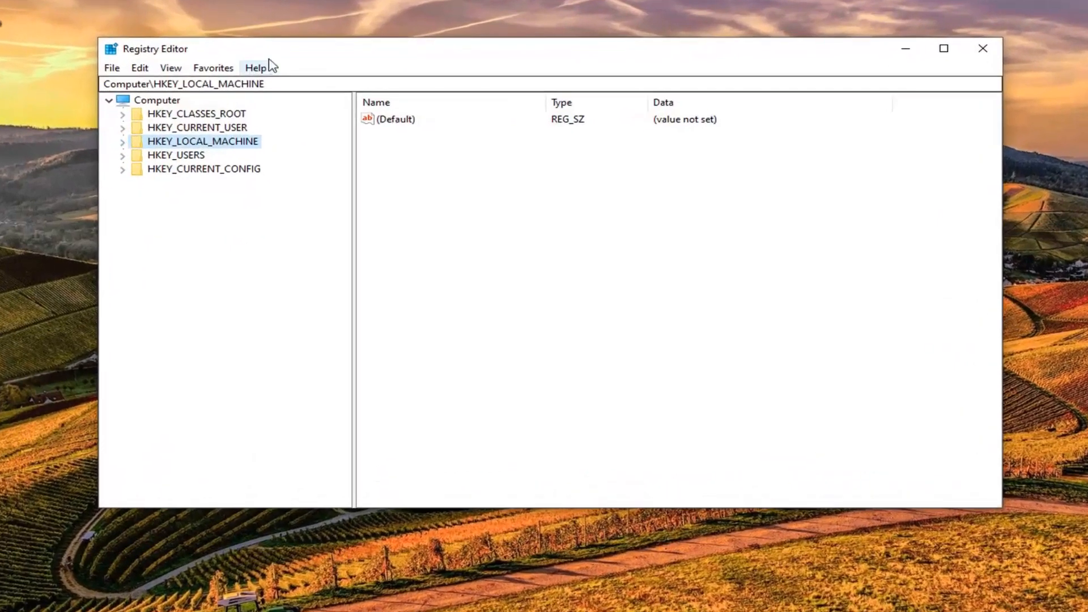
Step: Move the Registry Editor window to a new position on the desktop
drag(208, 49, 255, 63)
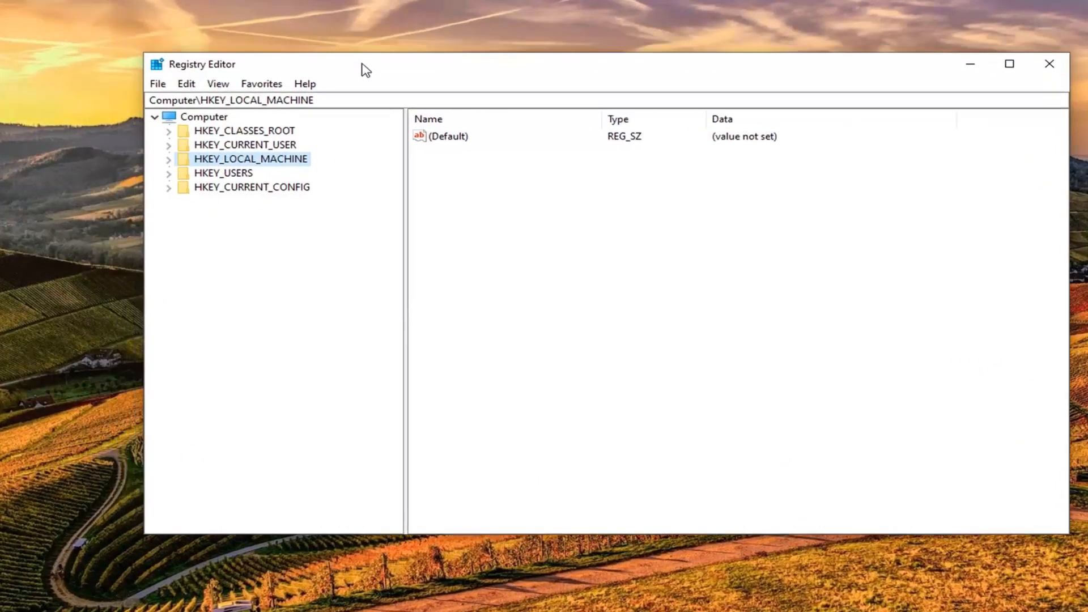
mouse_move(342, 80)
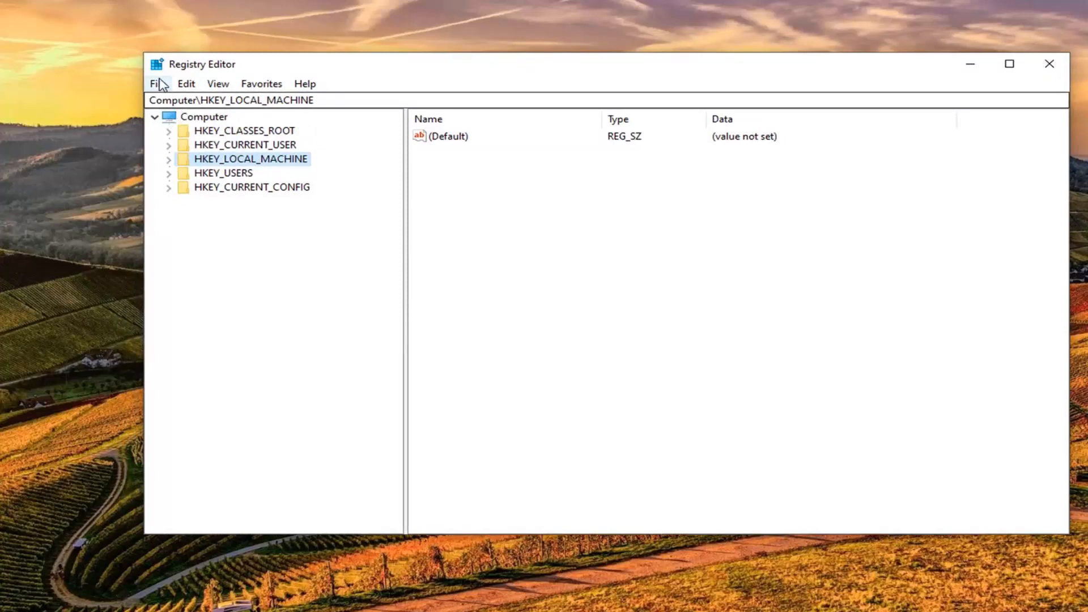
Step: Prepare a File > Export of the entire registry (range All), then cancel without saving
click(157, 83)
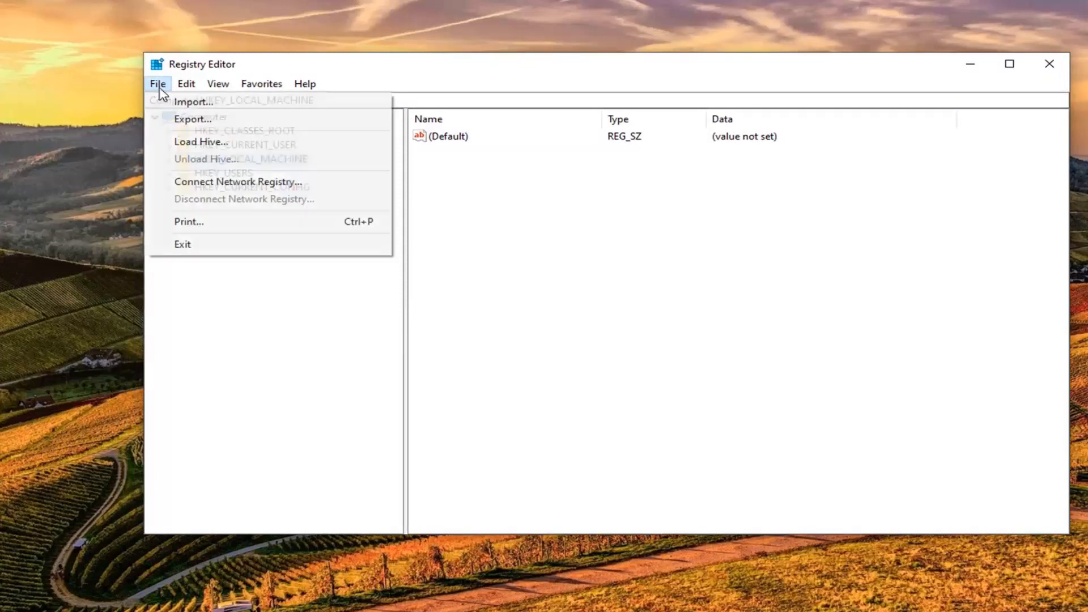
click(395, 360)
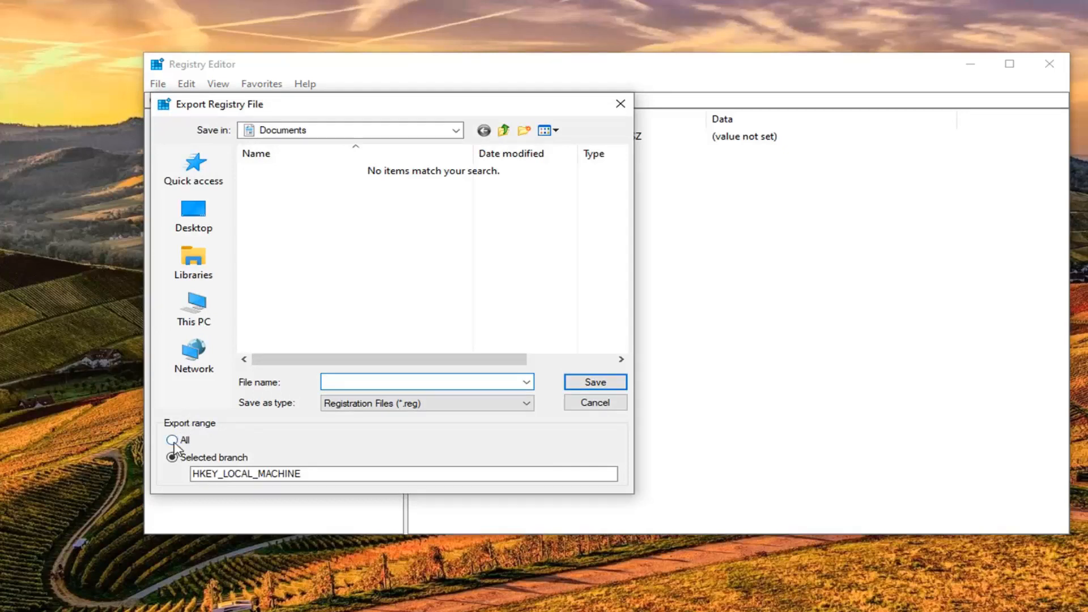
click(172, 439)
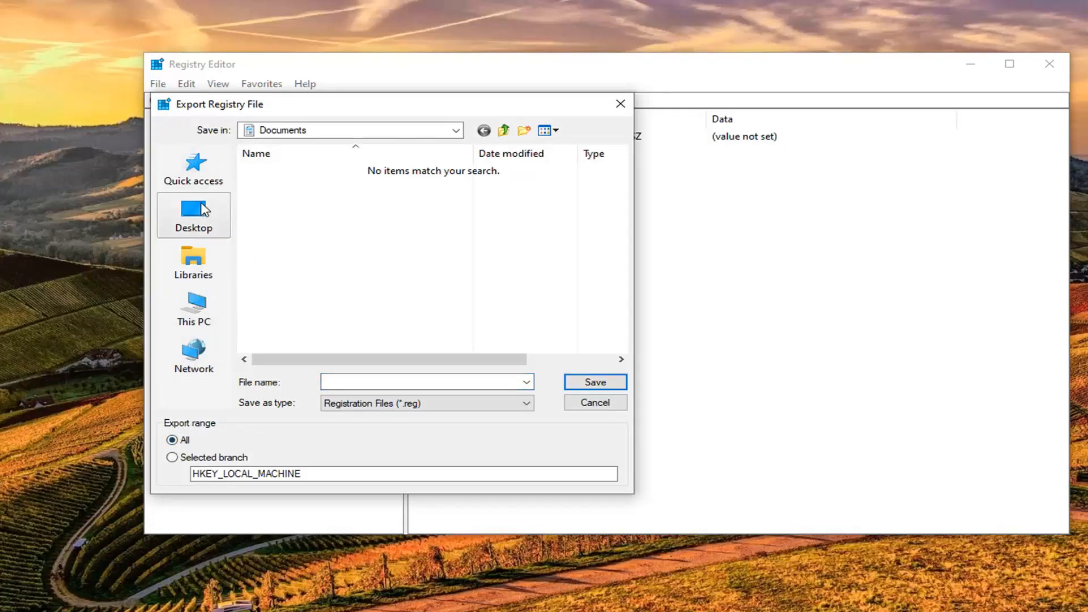
mouse_move(193, 356)
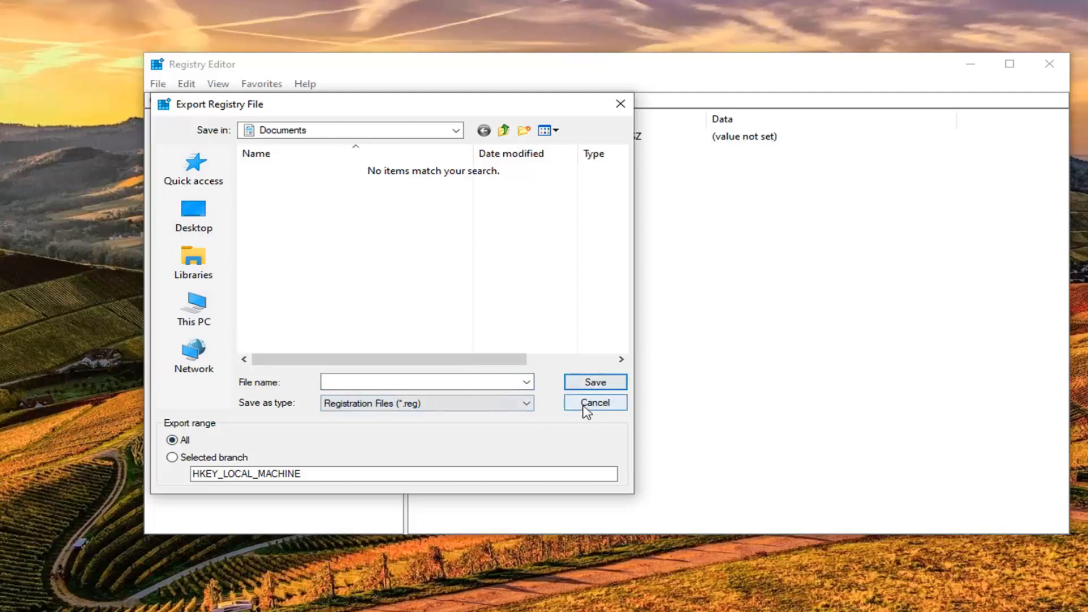
click(594, 402)
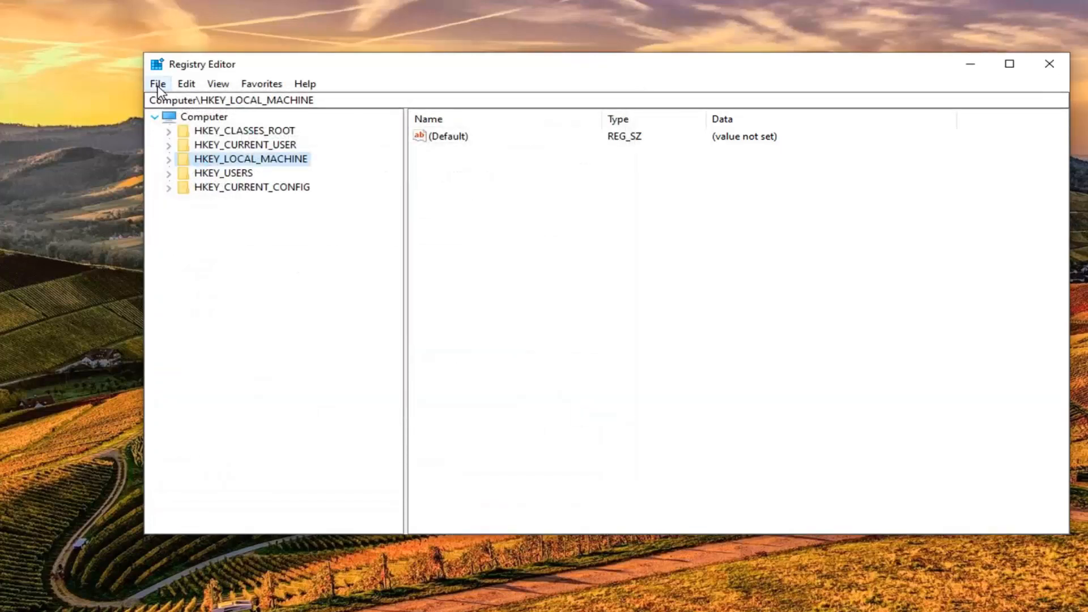
Step: Start a registry Import from the File menu
click(158, 83)
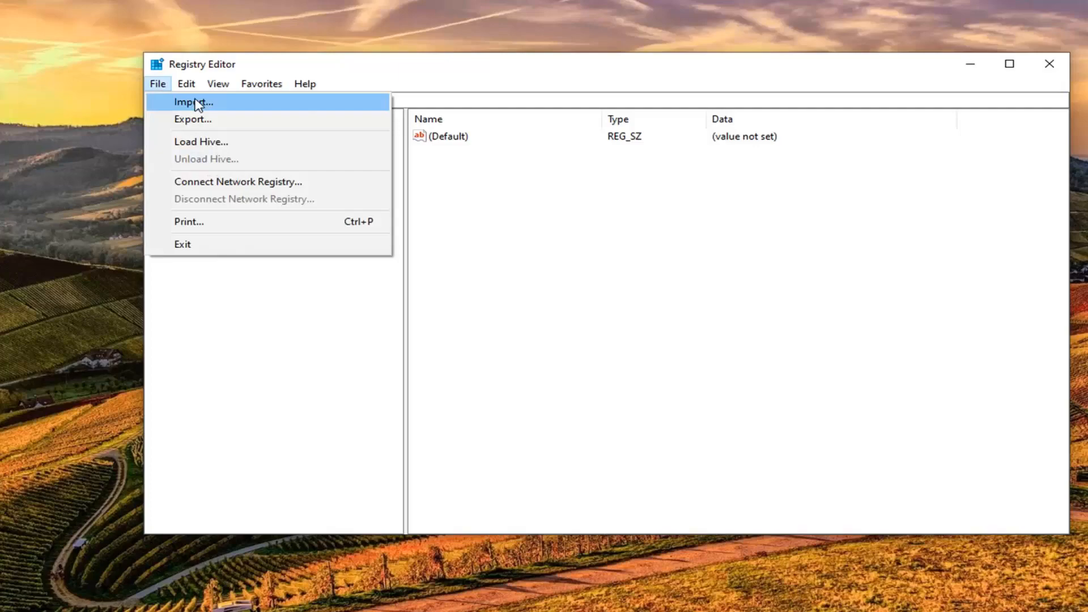
click(193, 102)
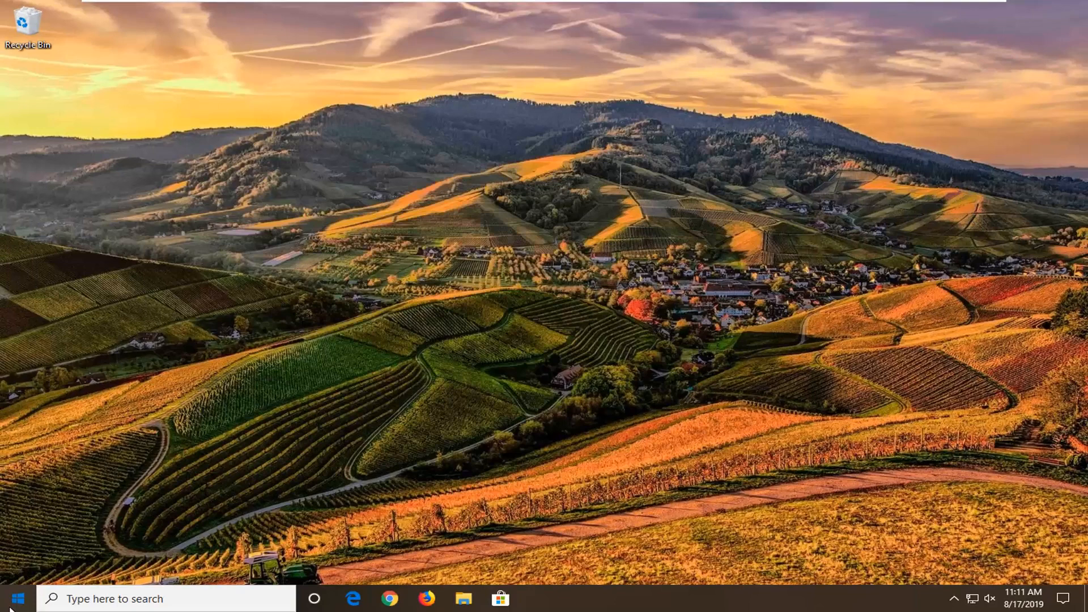
Step: Search the Start menu for cmd and launch Command Prompt as administrator
text(cmd)
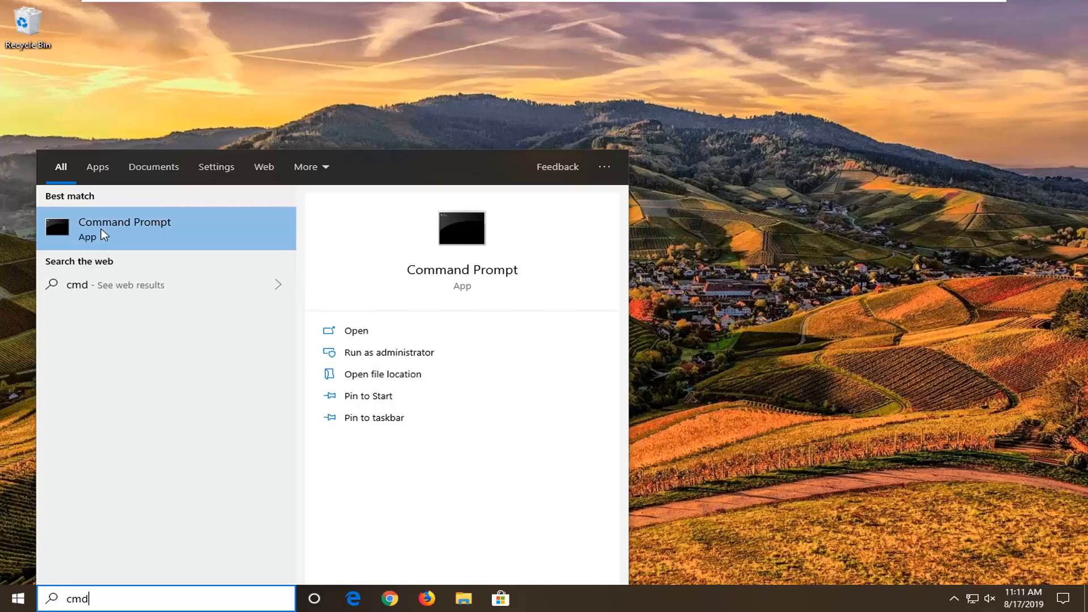
right_click(125, 229)
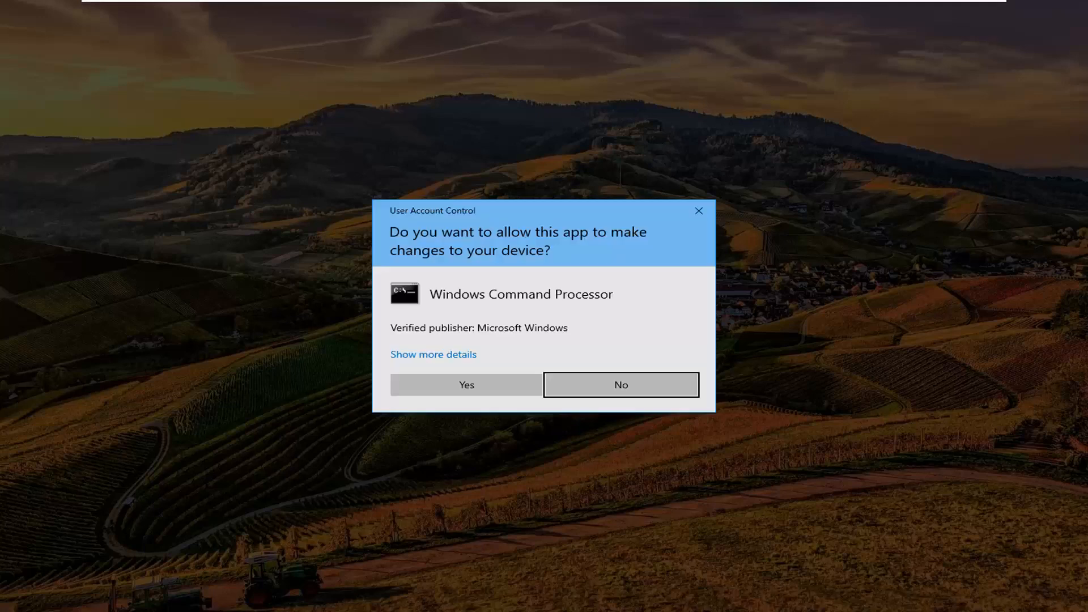
mouse_move(539, 223)
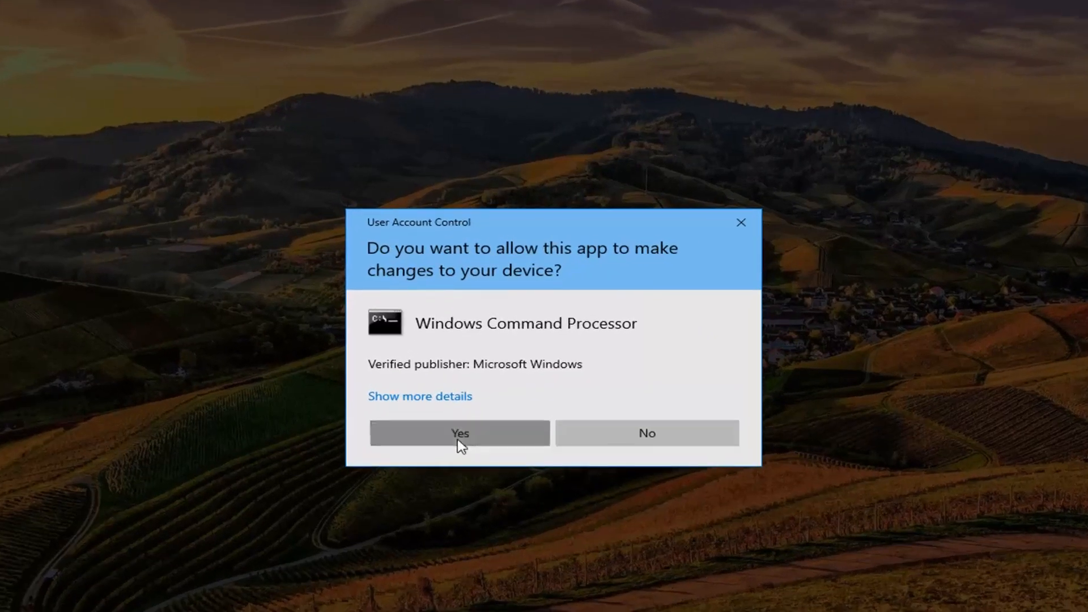
Step: Approve the User Account Control prompt so the elevated Command Prompt opens
click(459, 432)
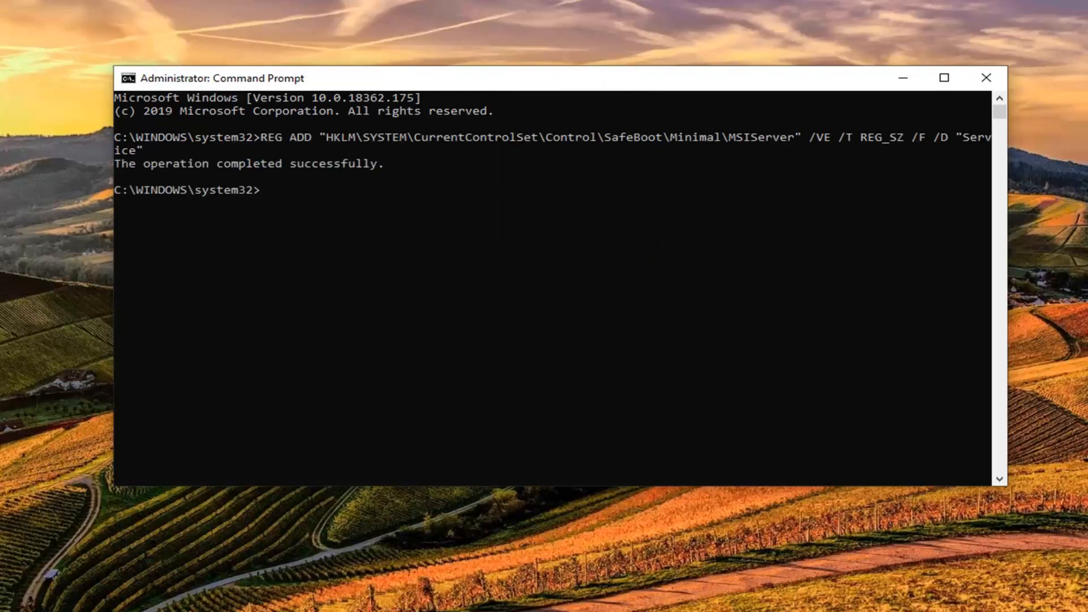
mouse_move(787, 186)
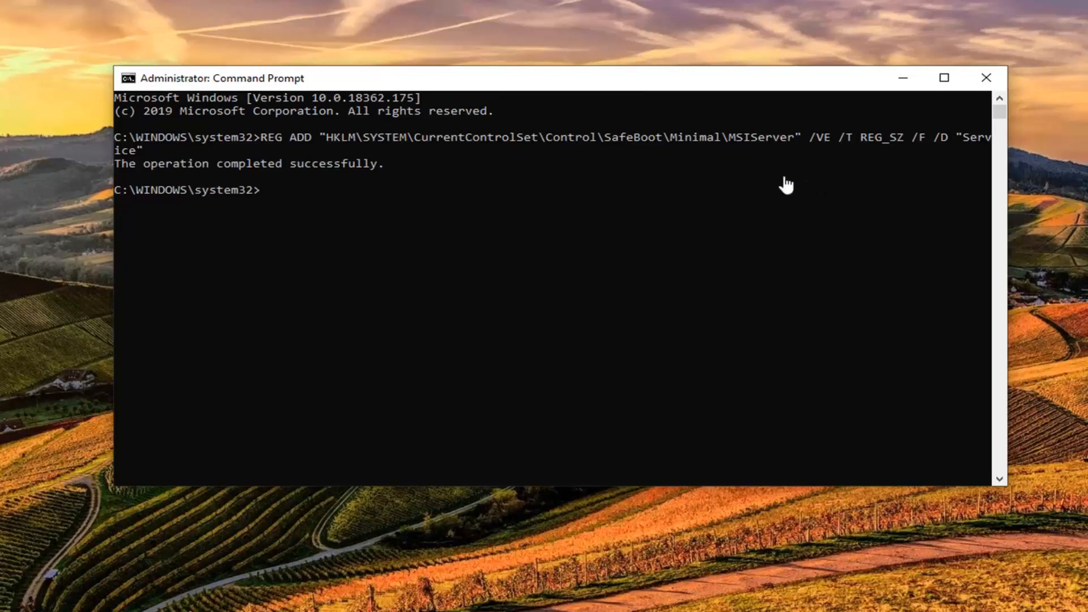
mouse_move(496, 84)
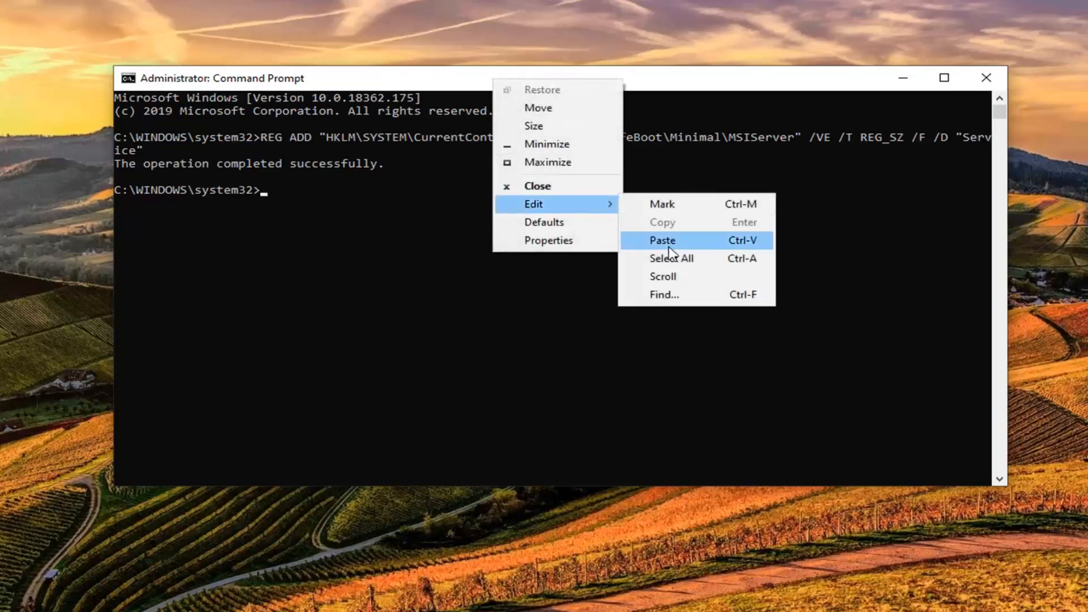
Step: Run net start msiserver in the elevated Command Prompt, then close the window
click(661, 240)
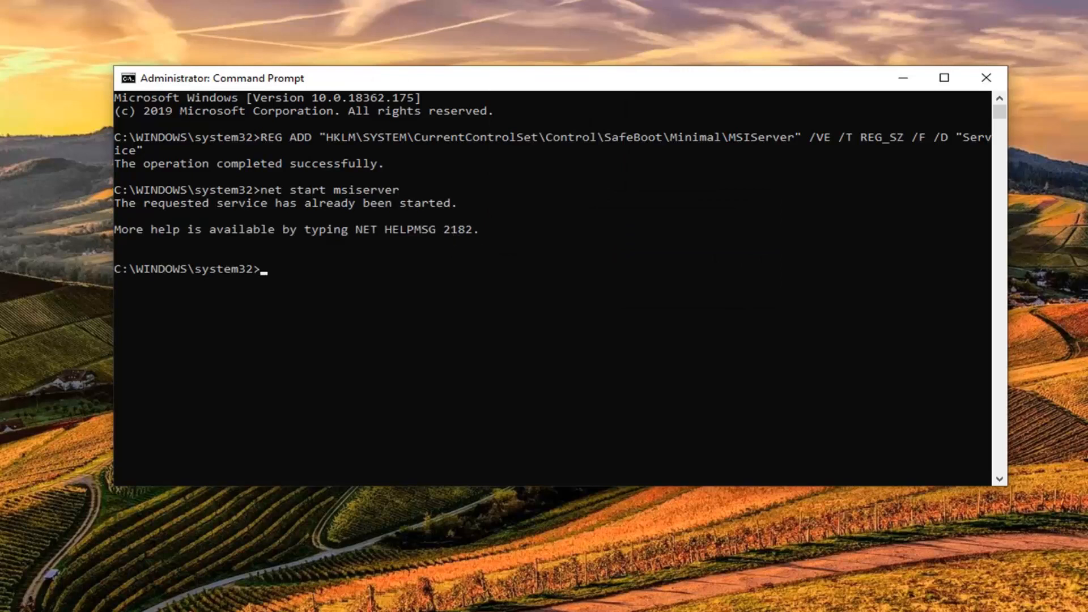
mouse_move(409, 221)
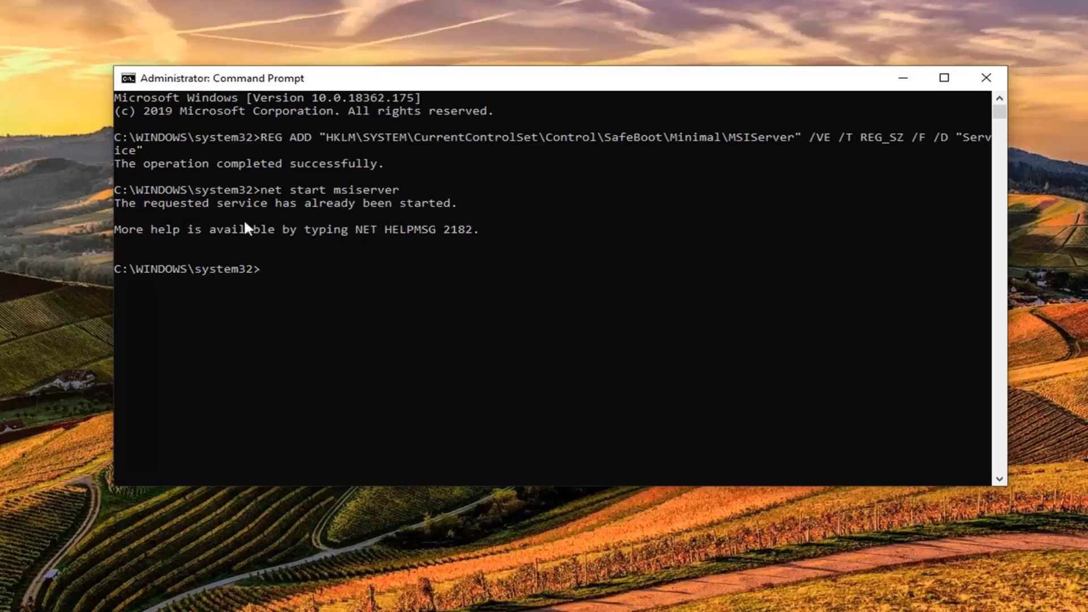
mouse_move(291, 246)
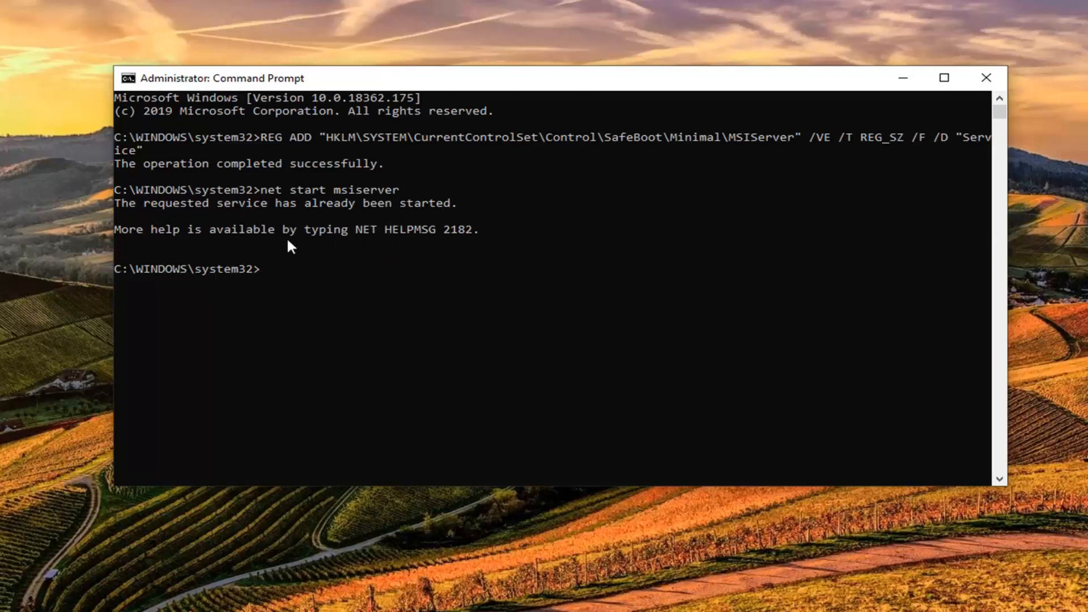
mouse_move(236, 234)
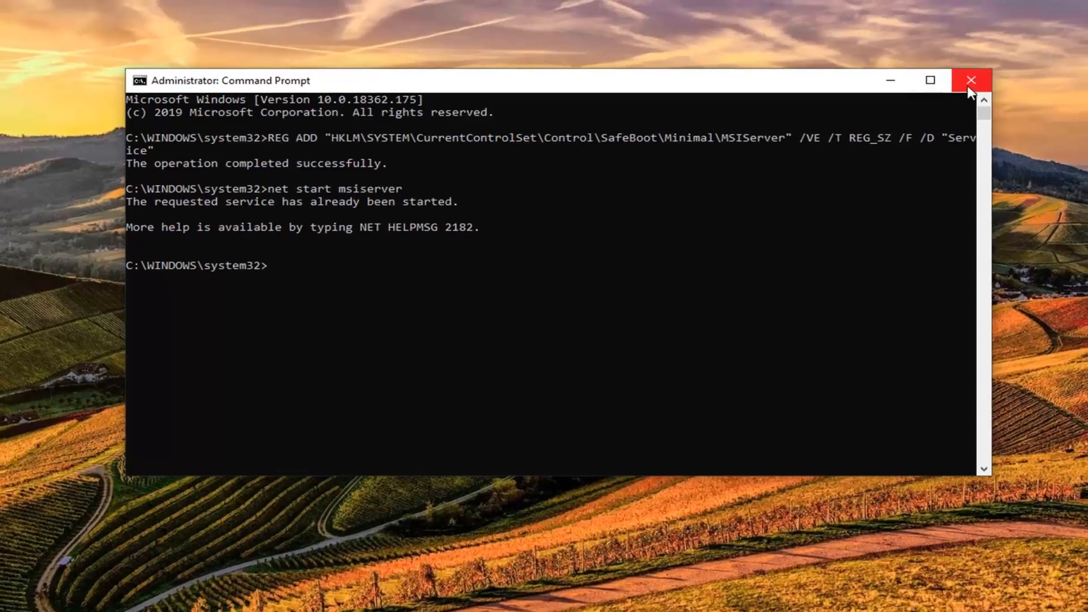
click(971, 79)
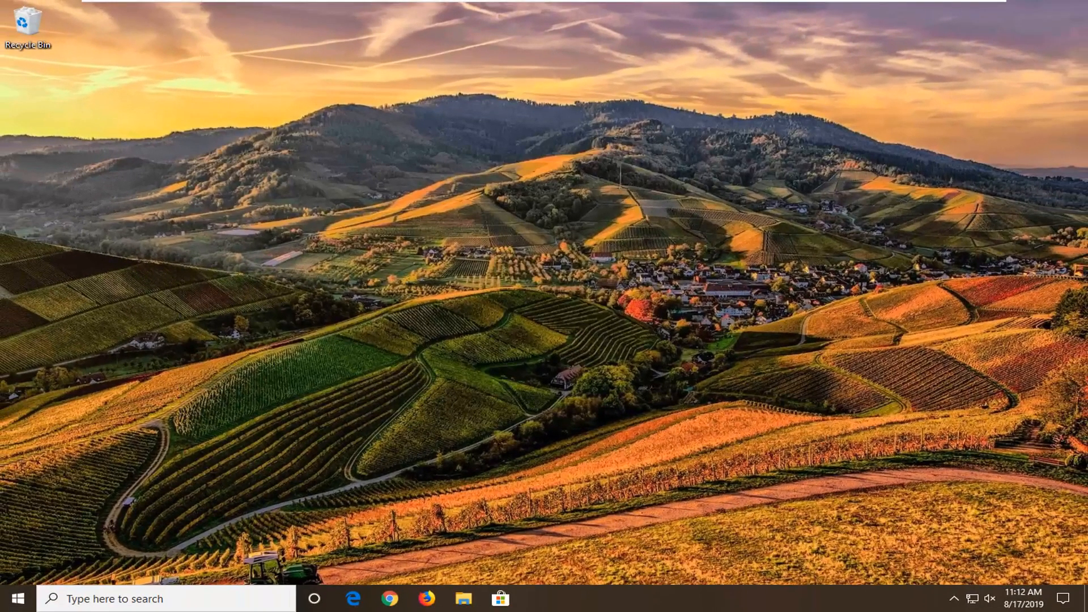